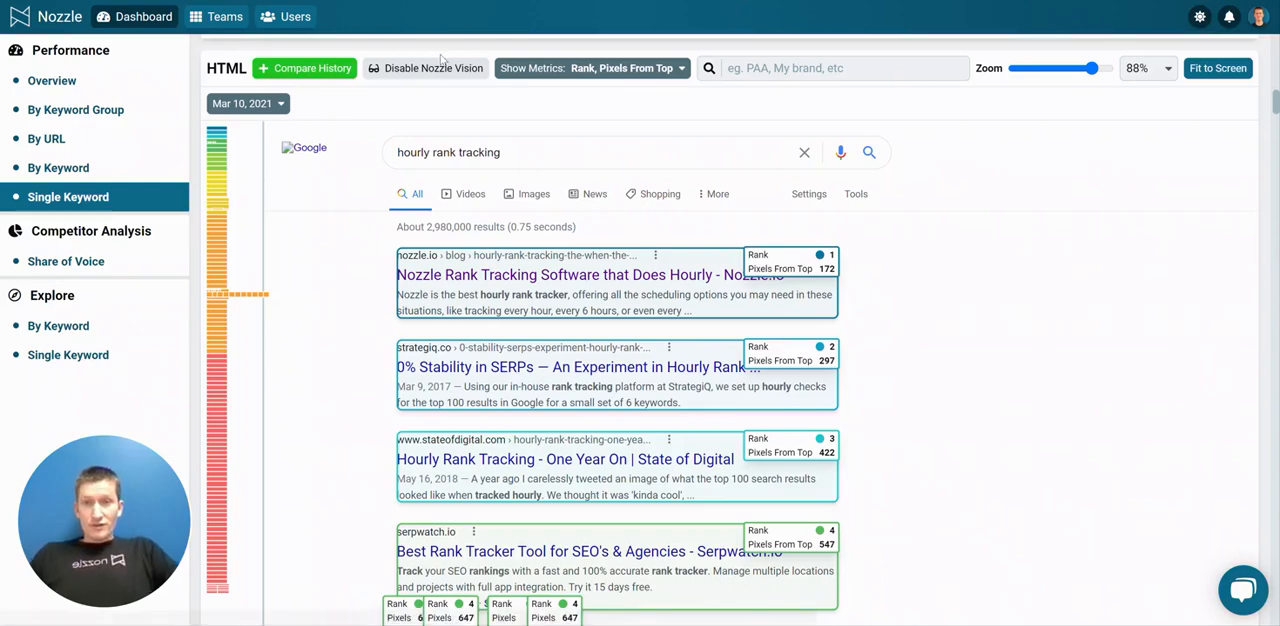
# Step: Toggle the rank overlay off and back on, then scroll down through the rendered results
pyautogui.click(424, 68)
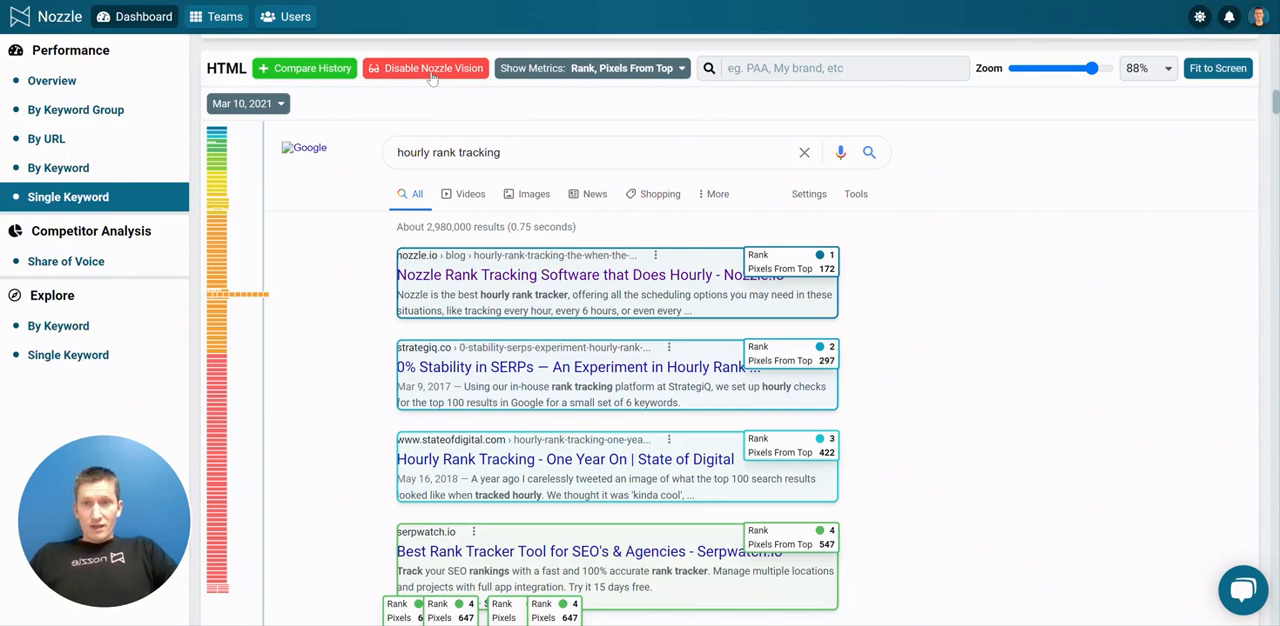
pyautogui.click(424, 68)
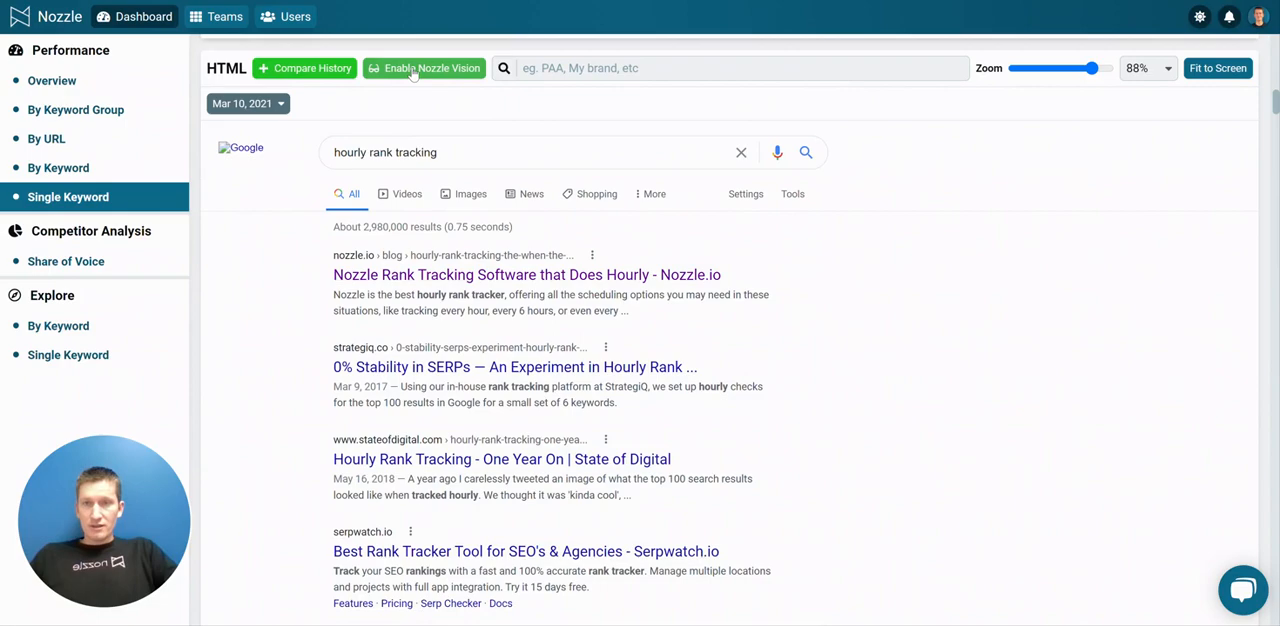
pyautogui.click(424, 68)
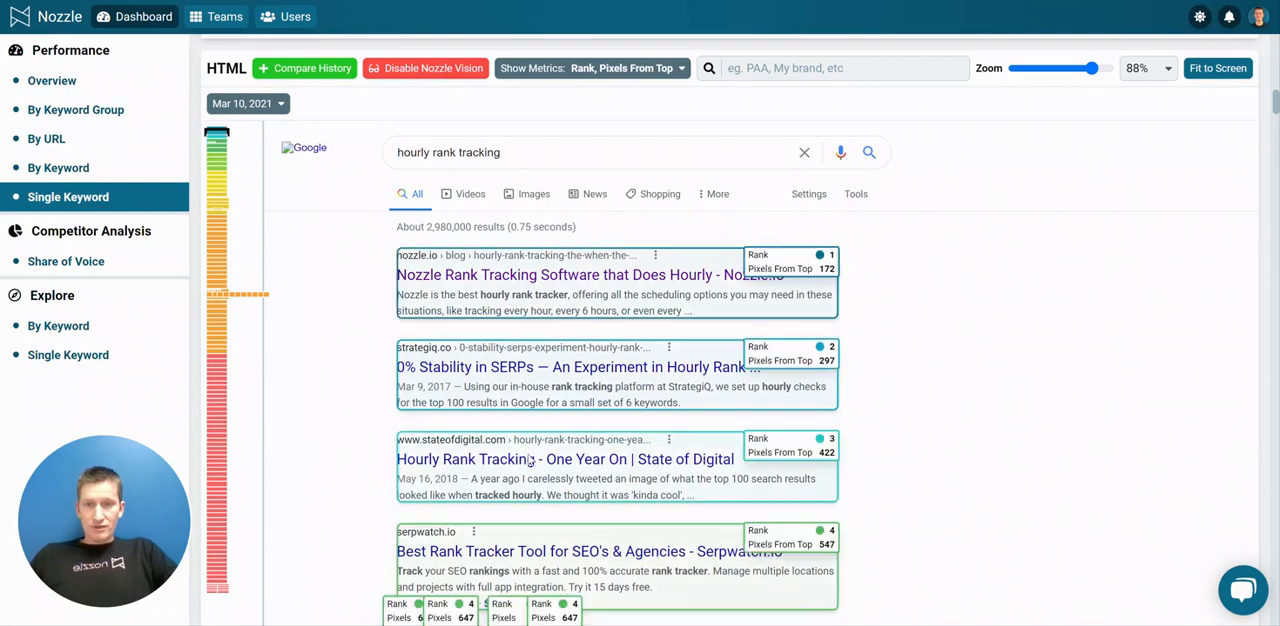
pyautogui.scroll(-3)
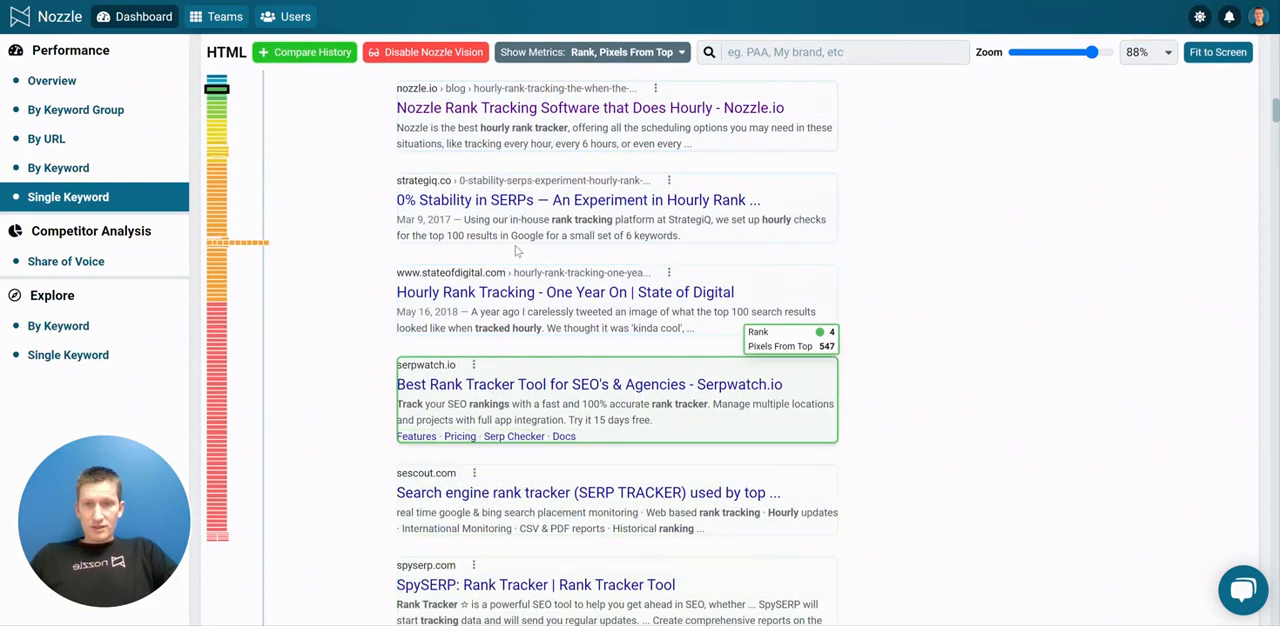
pyautogui.scroll(-3)
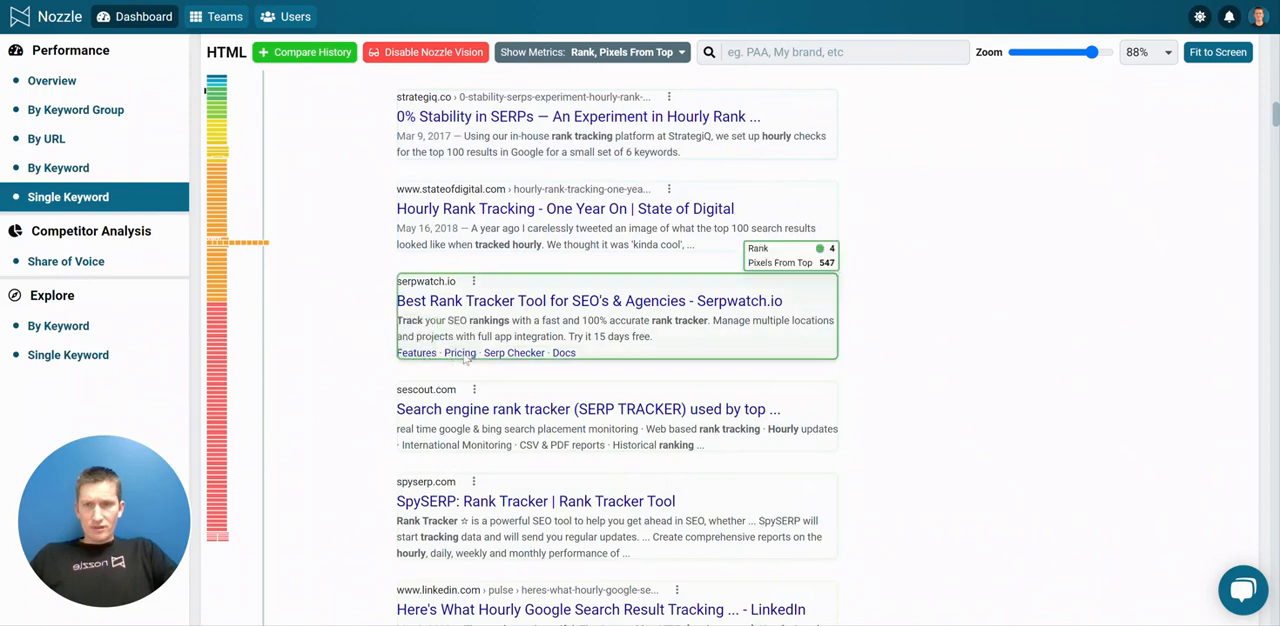
pyautogui.scroll(-3)
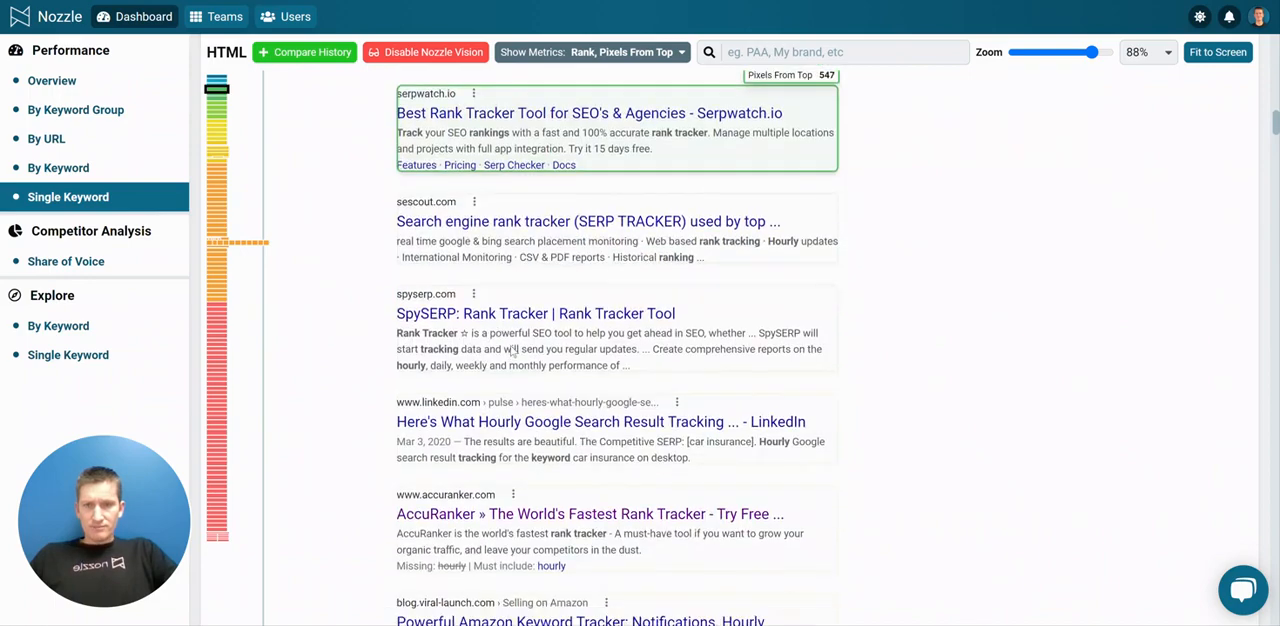
pyautogui.scroll(-3)
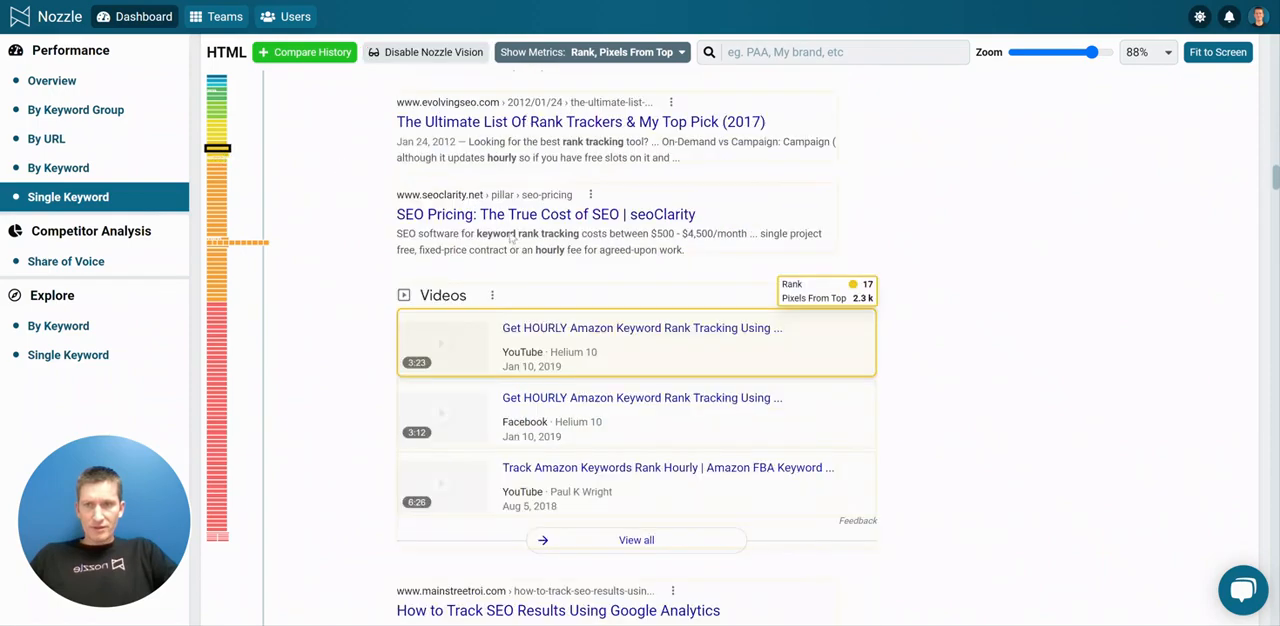
pyautogui.scroll(-3)
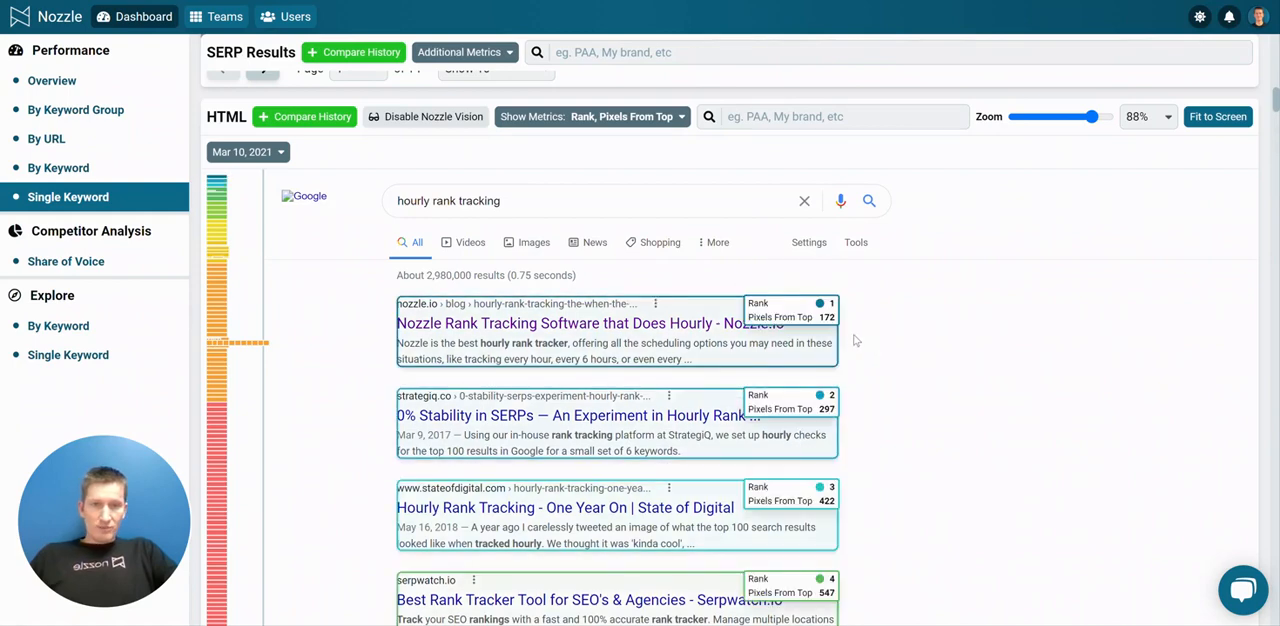
pyautogui.moveTo(848, 418)
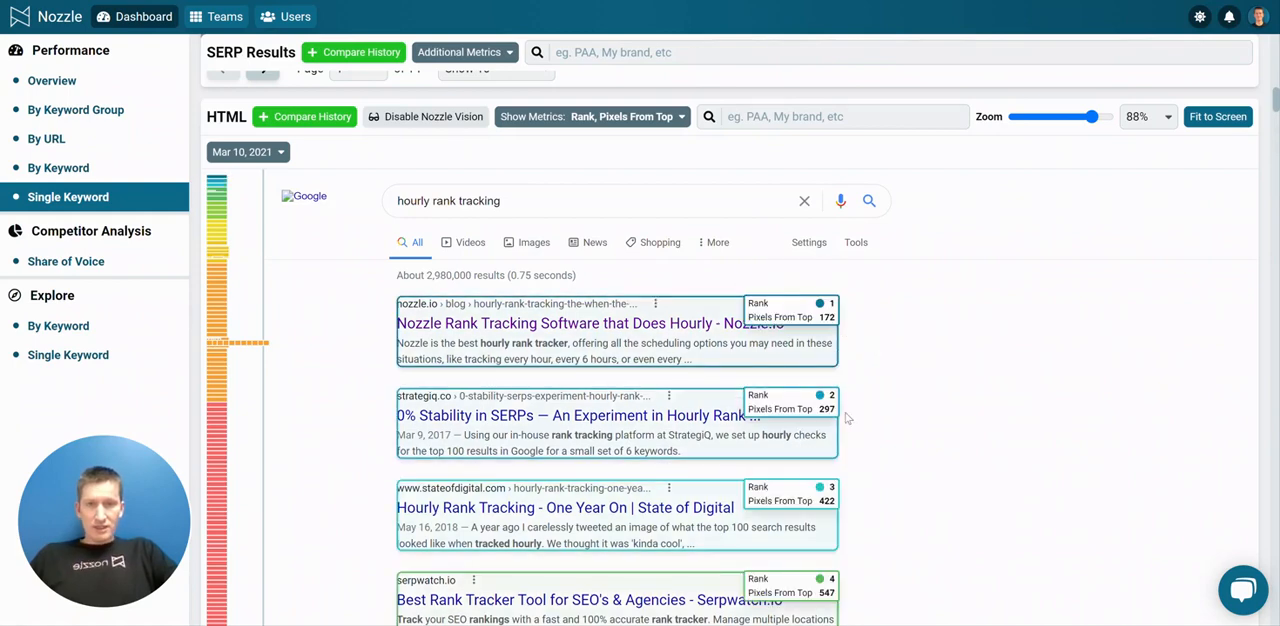
pyautogui.scroll(-3)
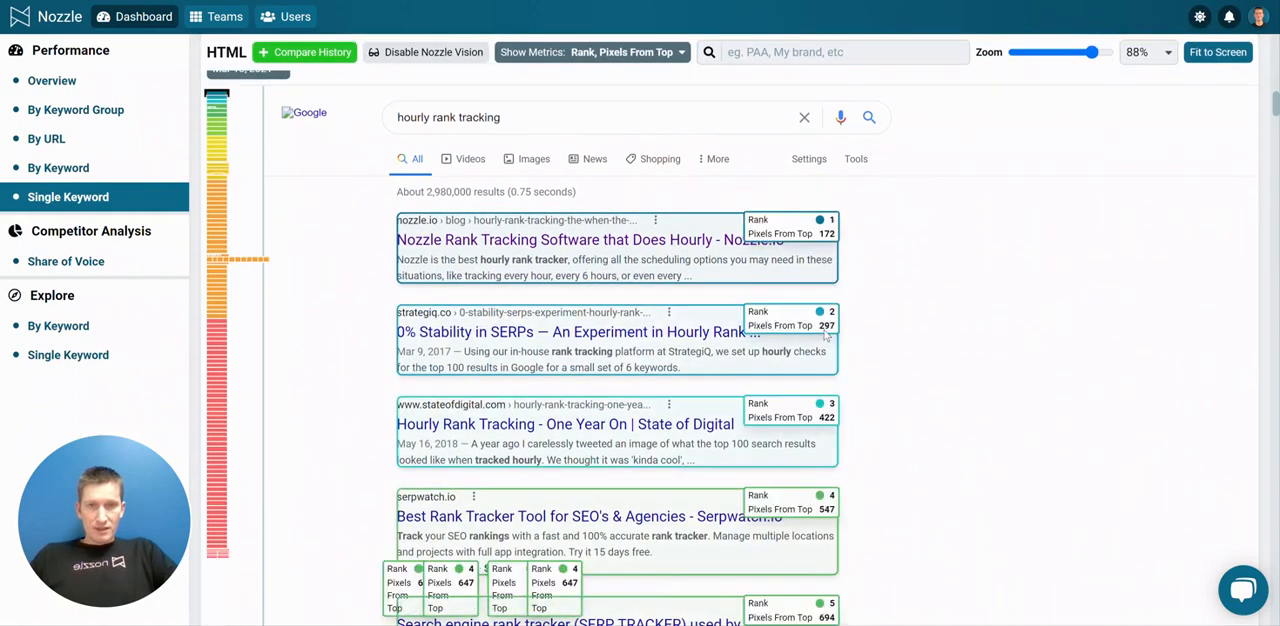
pyautogui.moveTo(870, 400)
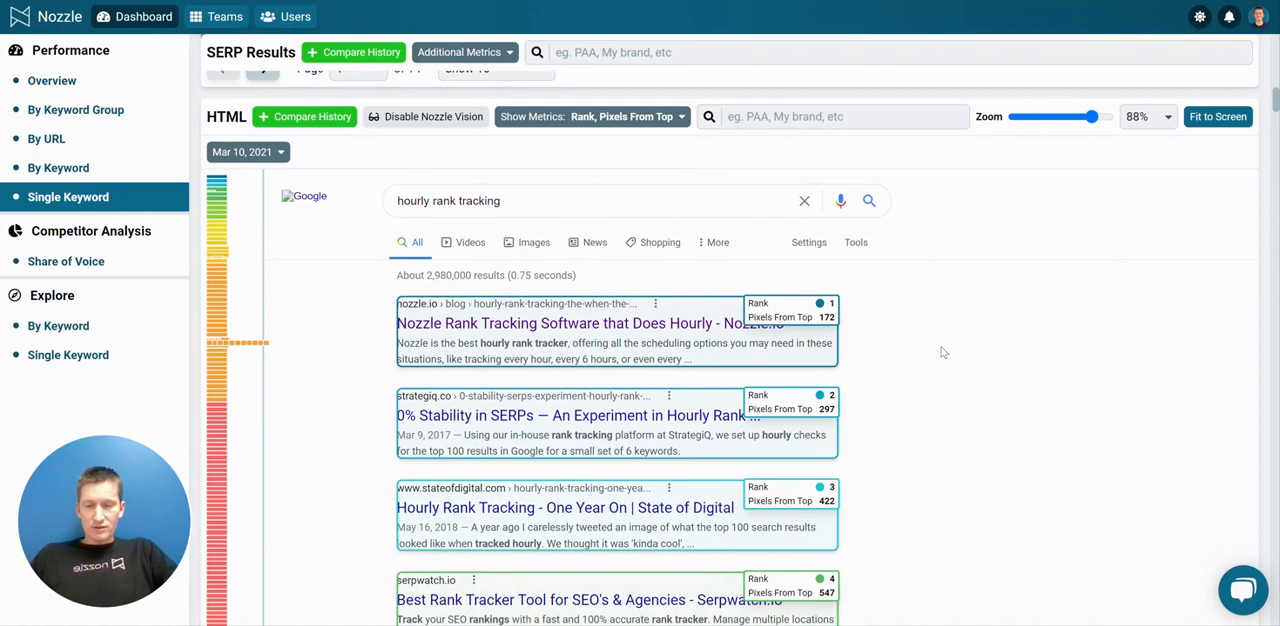
pyautogui.moveTo(924, 344)
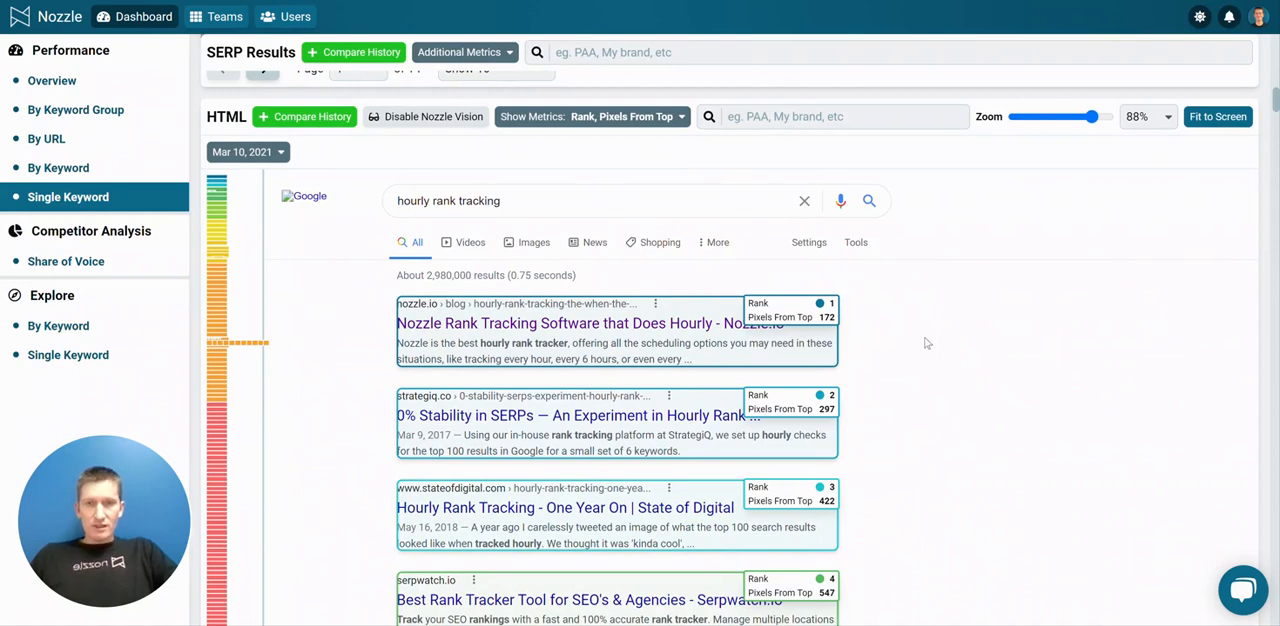
pyautogui.moveTo(880, 352)
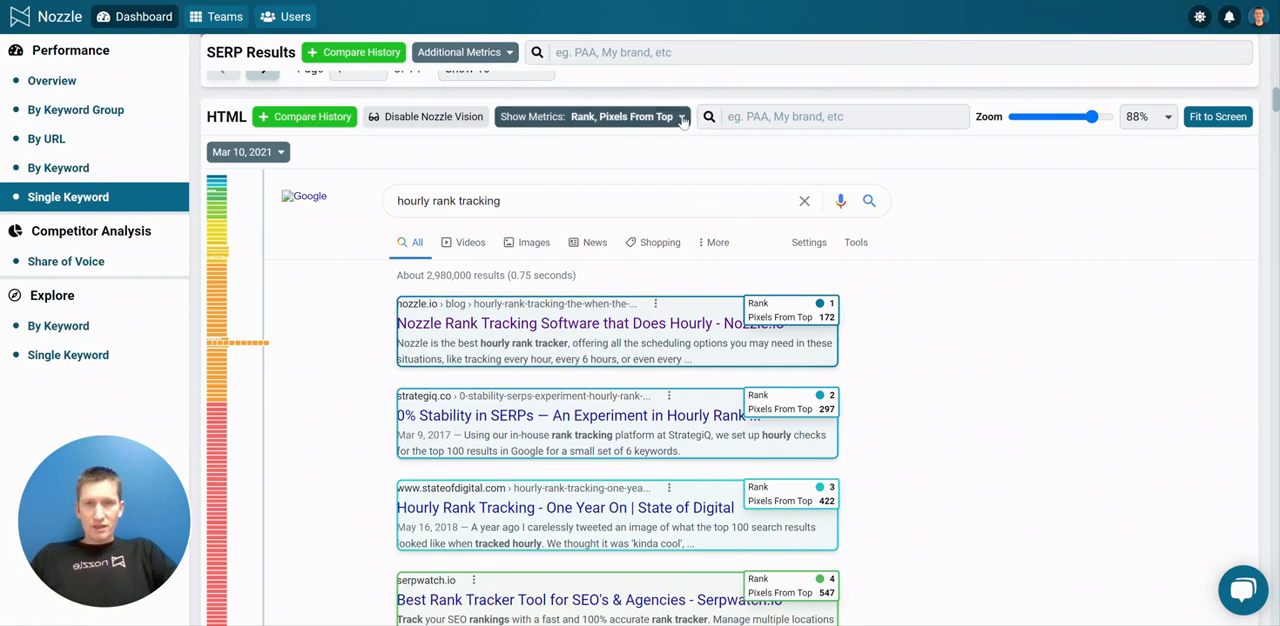
# Step: Set Show Metrics to Rank, CTR and Above the Fold % by removing Pixels From Top
pyautogui.click(592, 116)
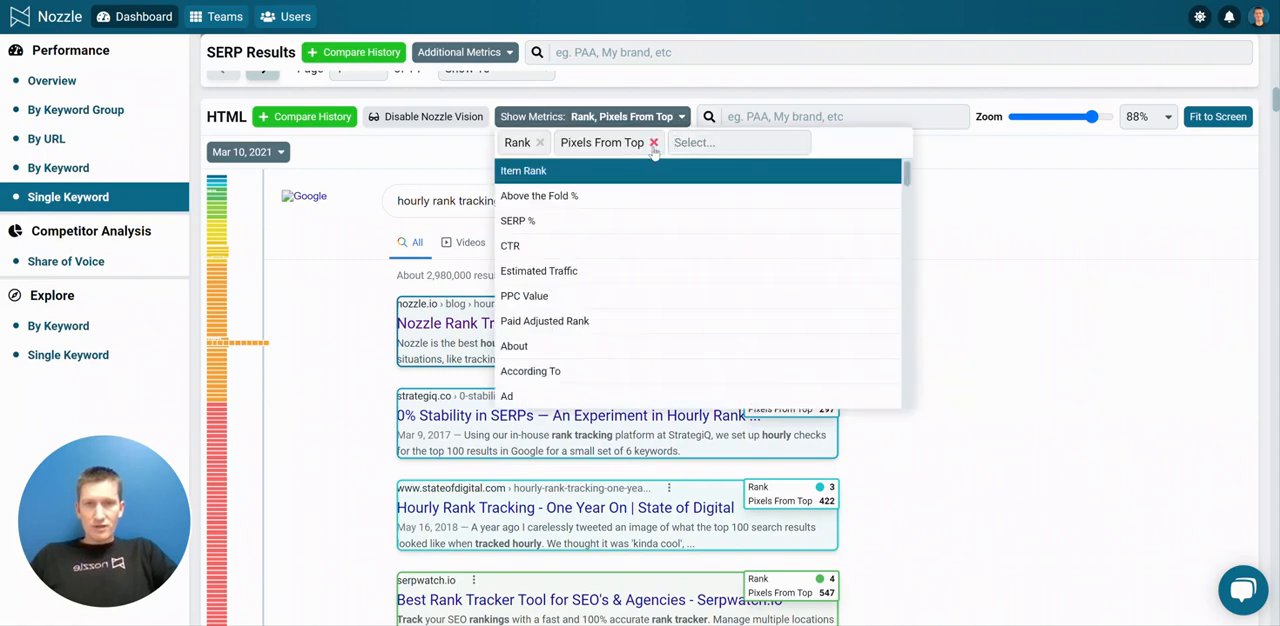
pyautogui.click(652, 142)
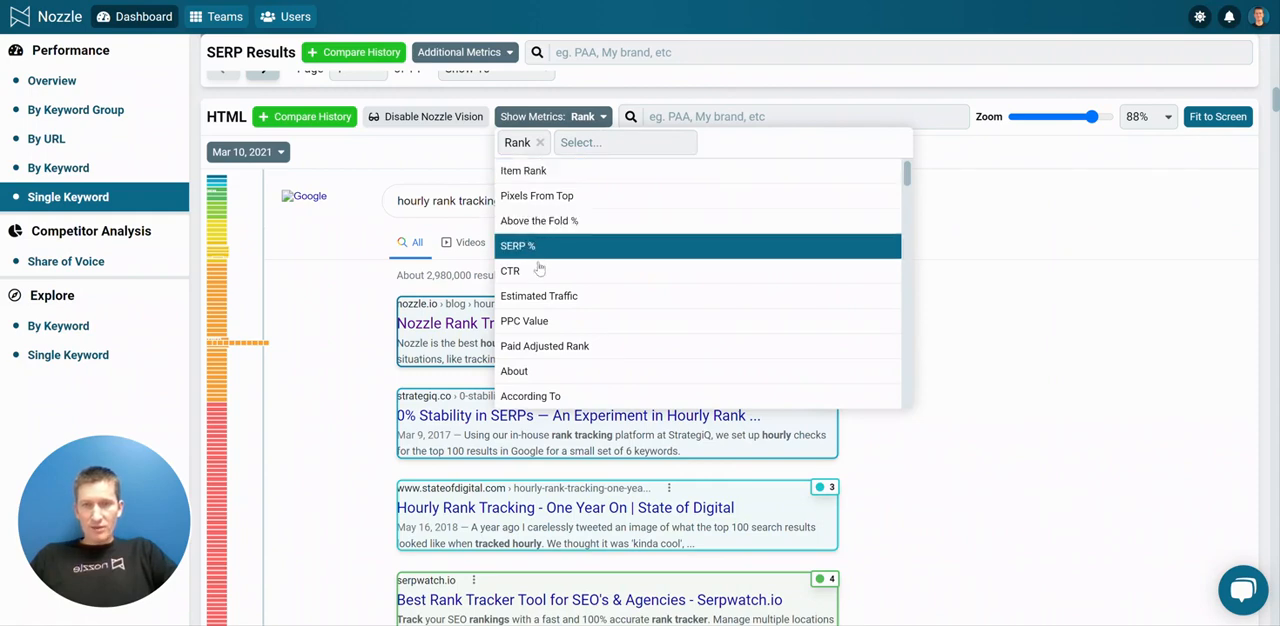
pyautogui.click(510, 270)
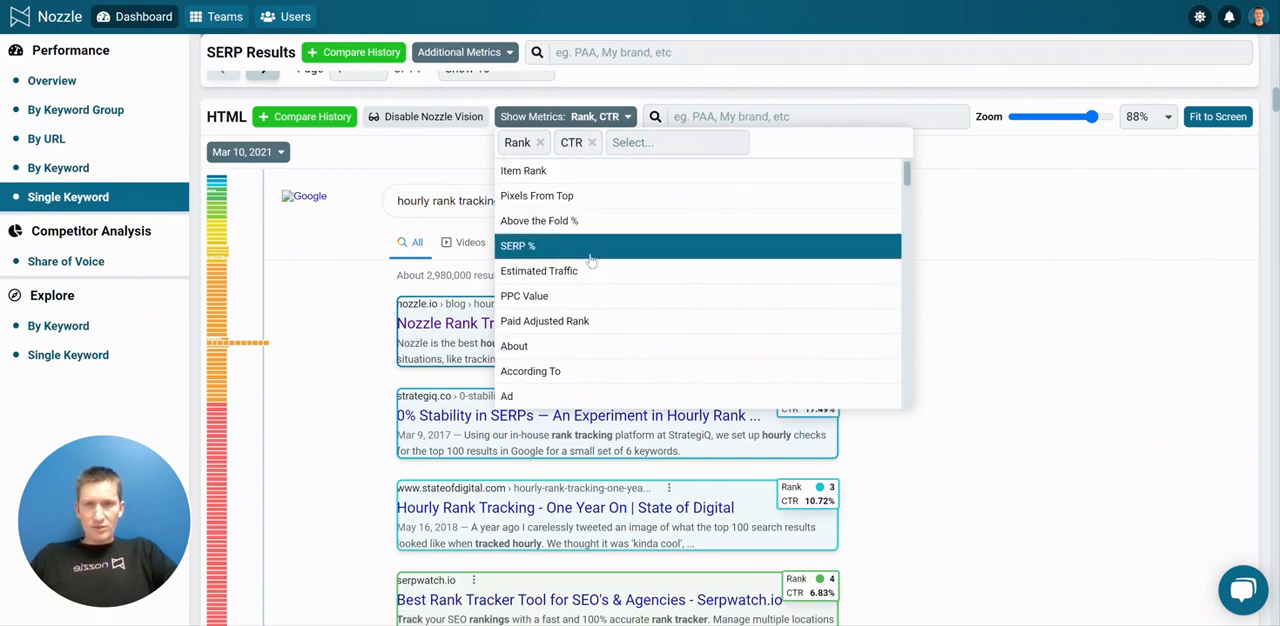
pyautogui.click(538, 220)
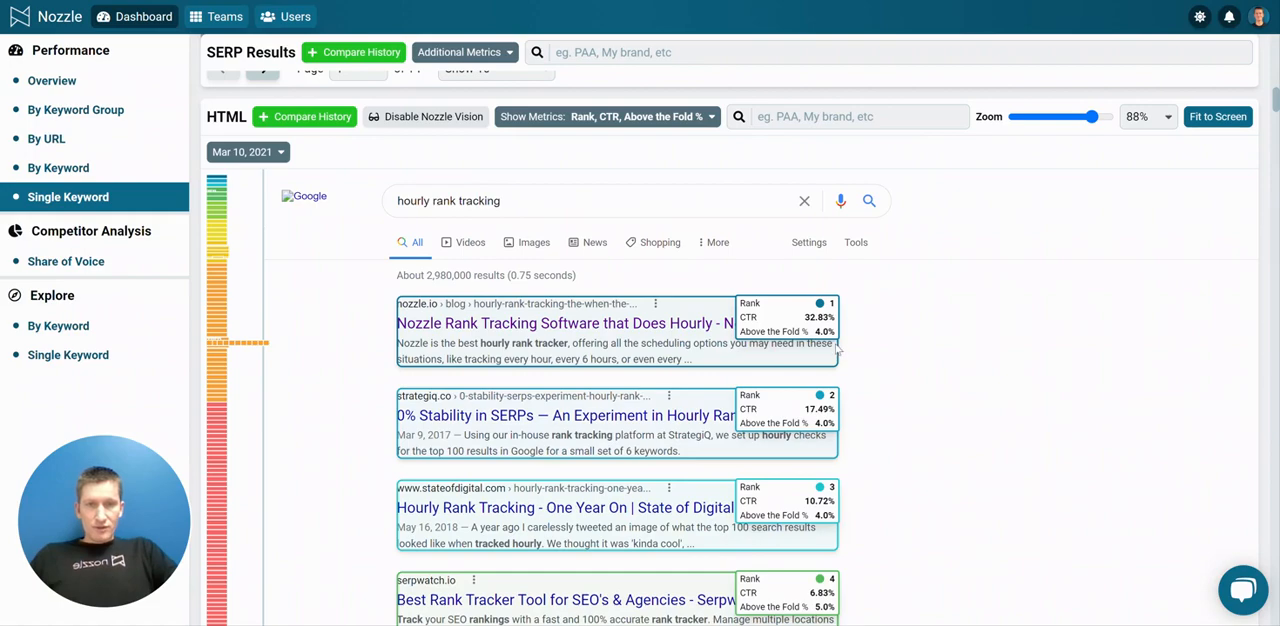
pyautogui.moveTo(880, 438)
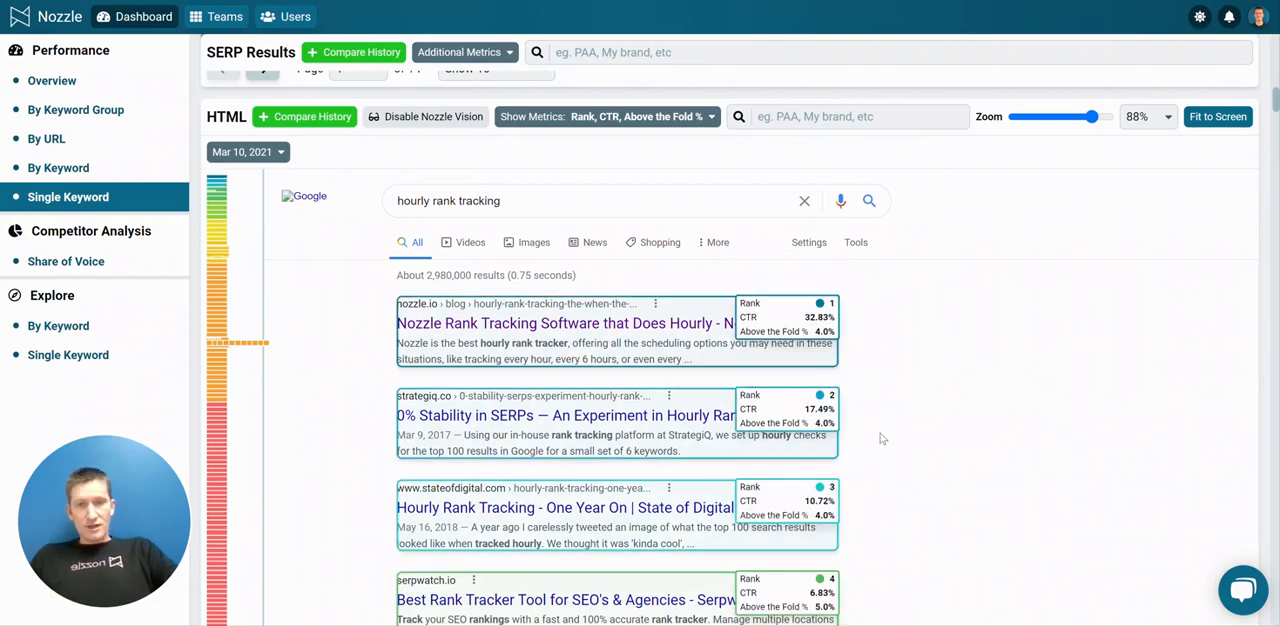
pyautogui.scroll(-3)
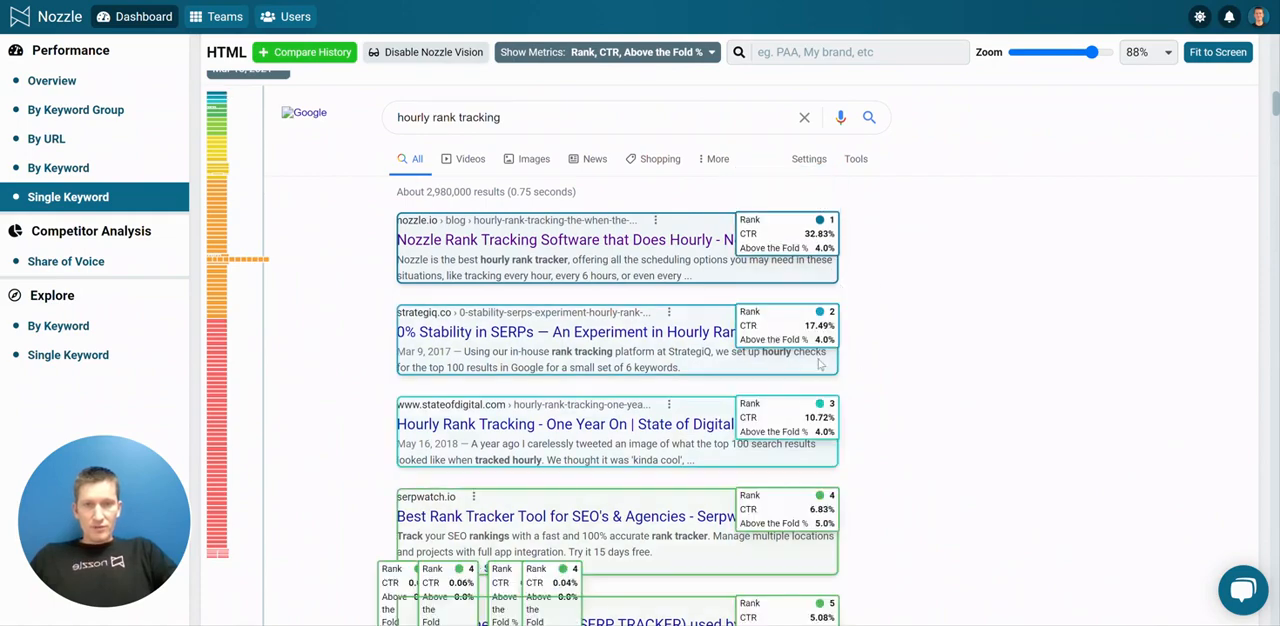
pyautogui.moveTo(516, 310)
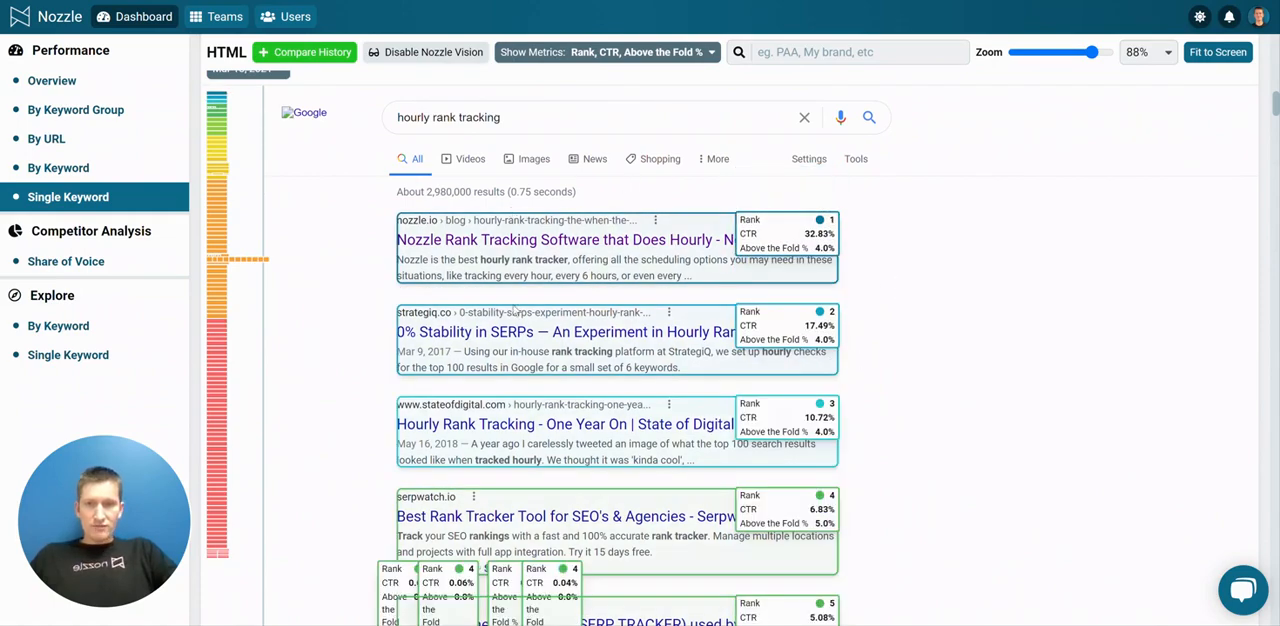
pyautogui.moveTo(890, 308)
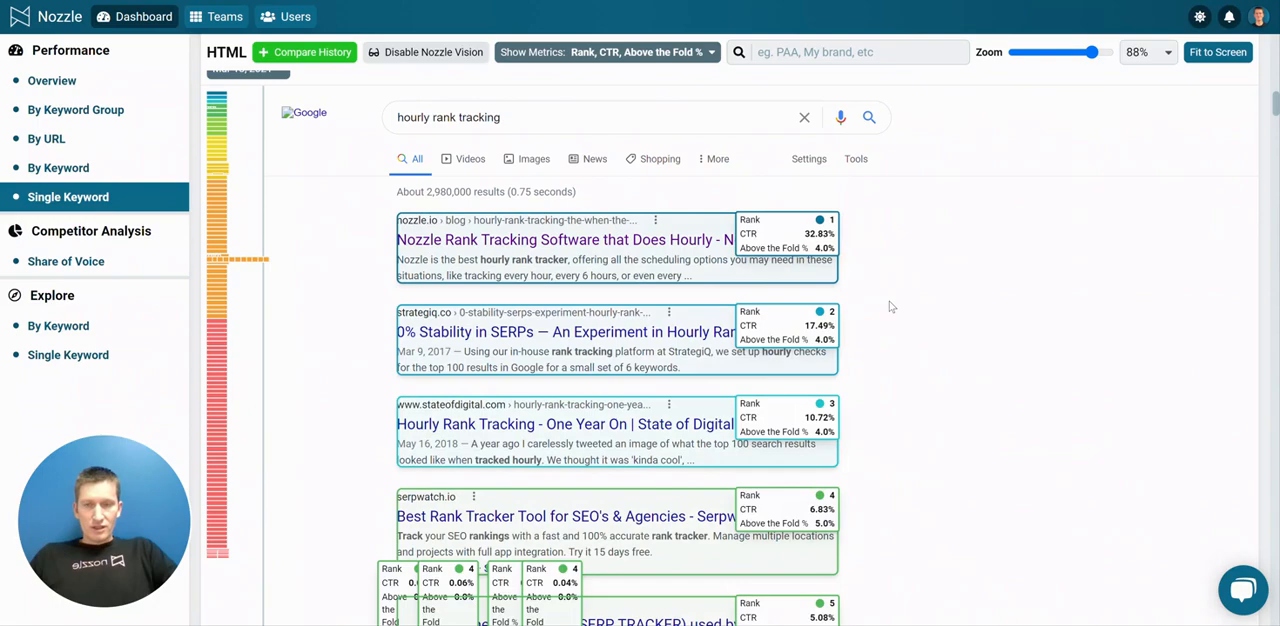
pyautogui.moveTo(896, 364)
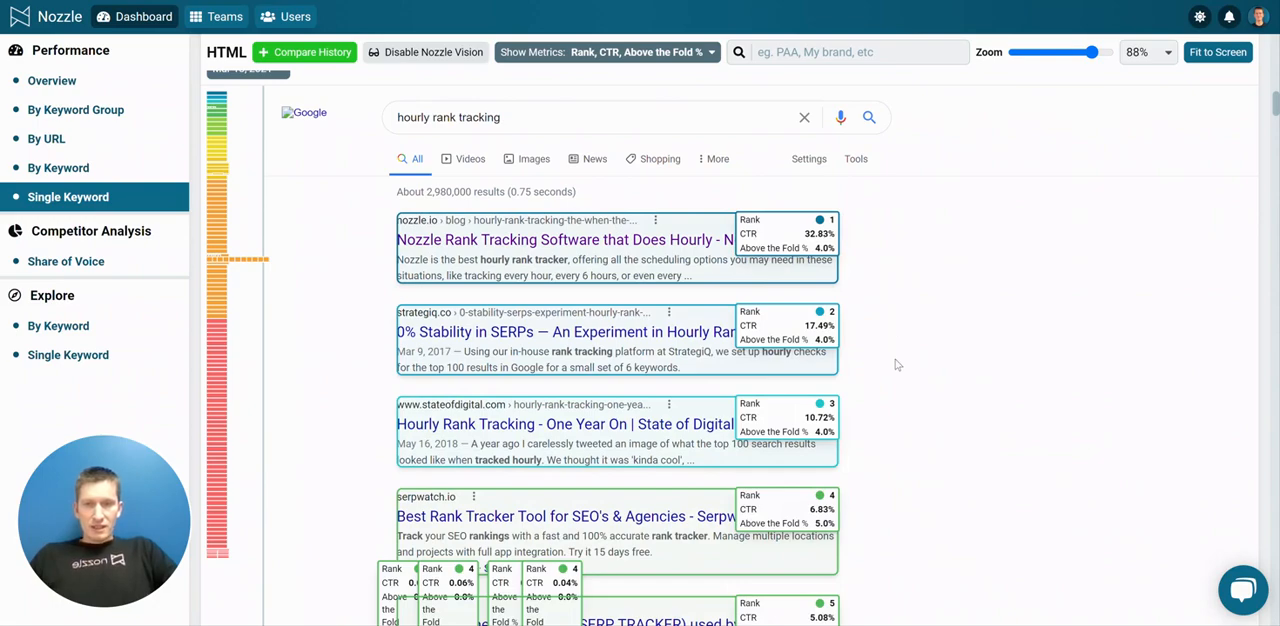
pyautogui.scroll(-3)
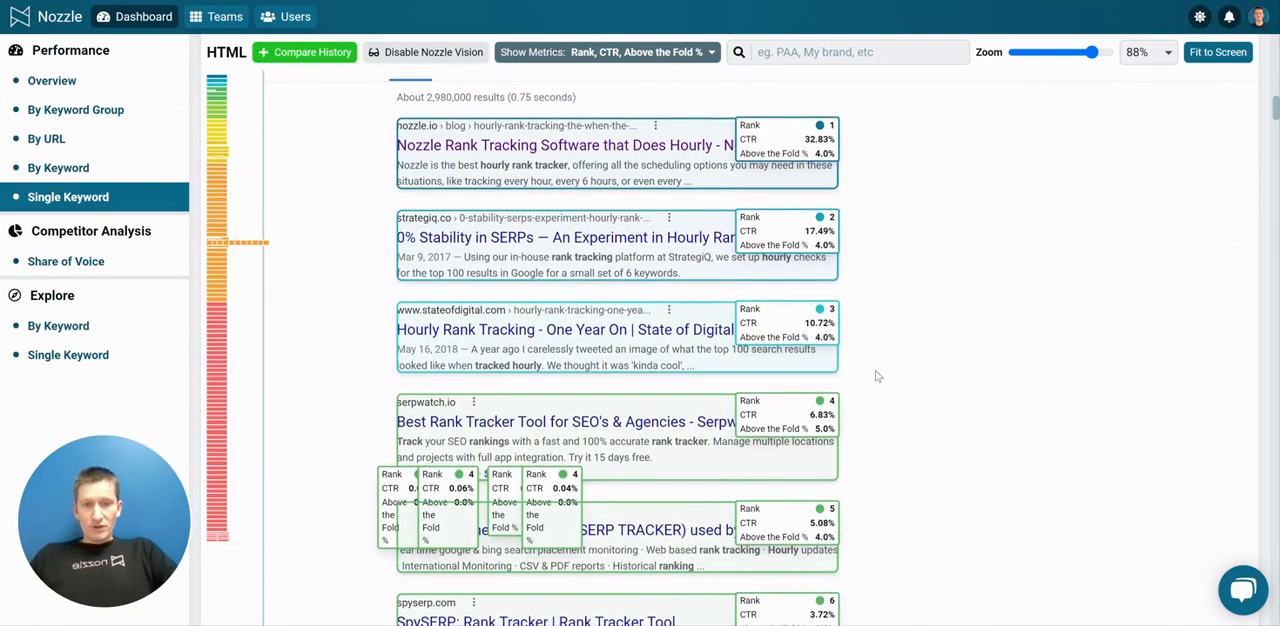
pyautogui.scroll(-3)
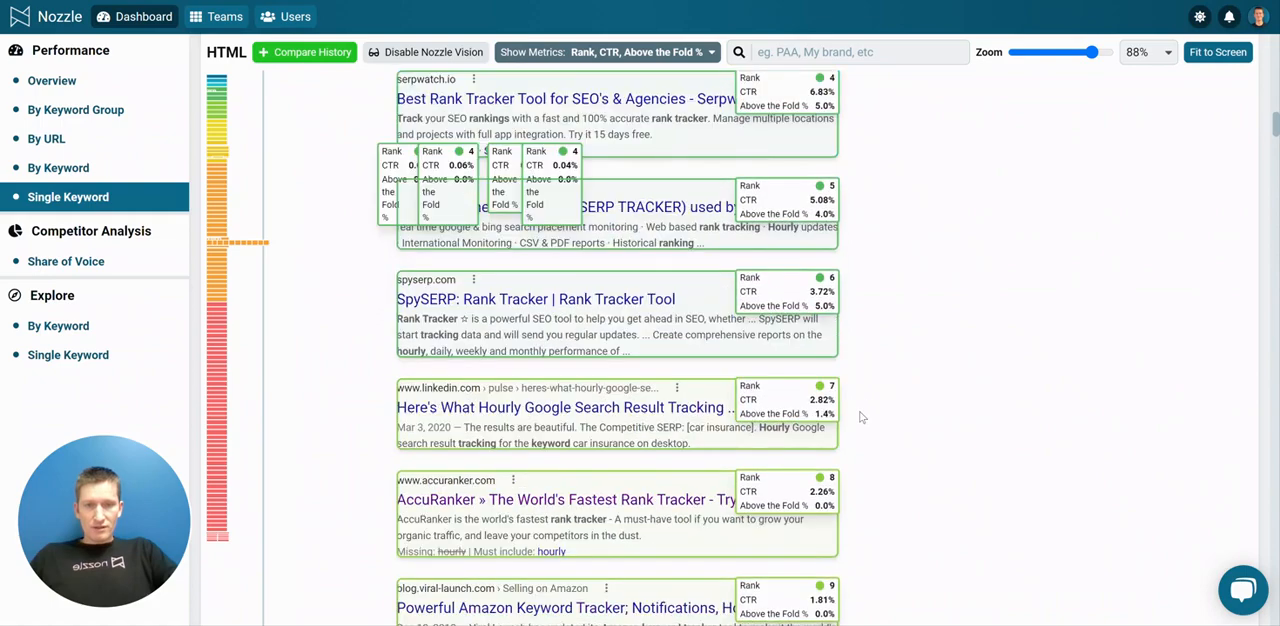
pyautogui.scroll(-3)
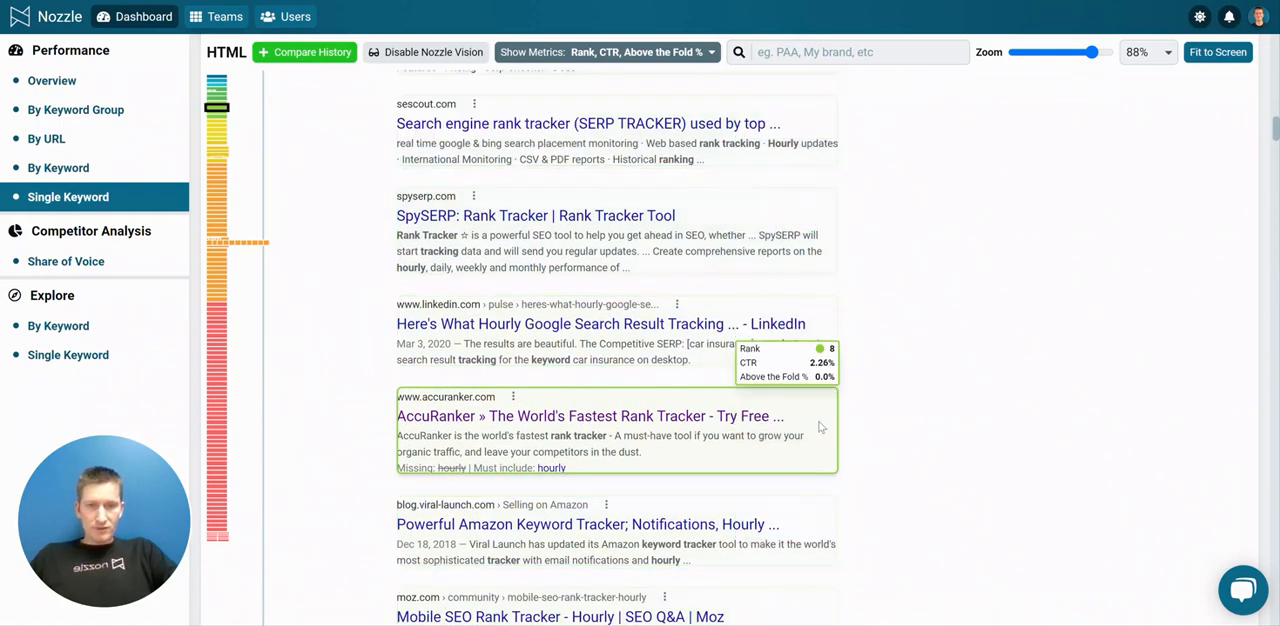
pyautogui.moveTo(844, 424)
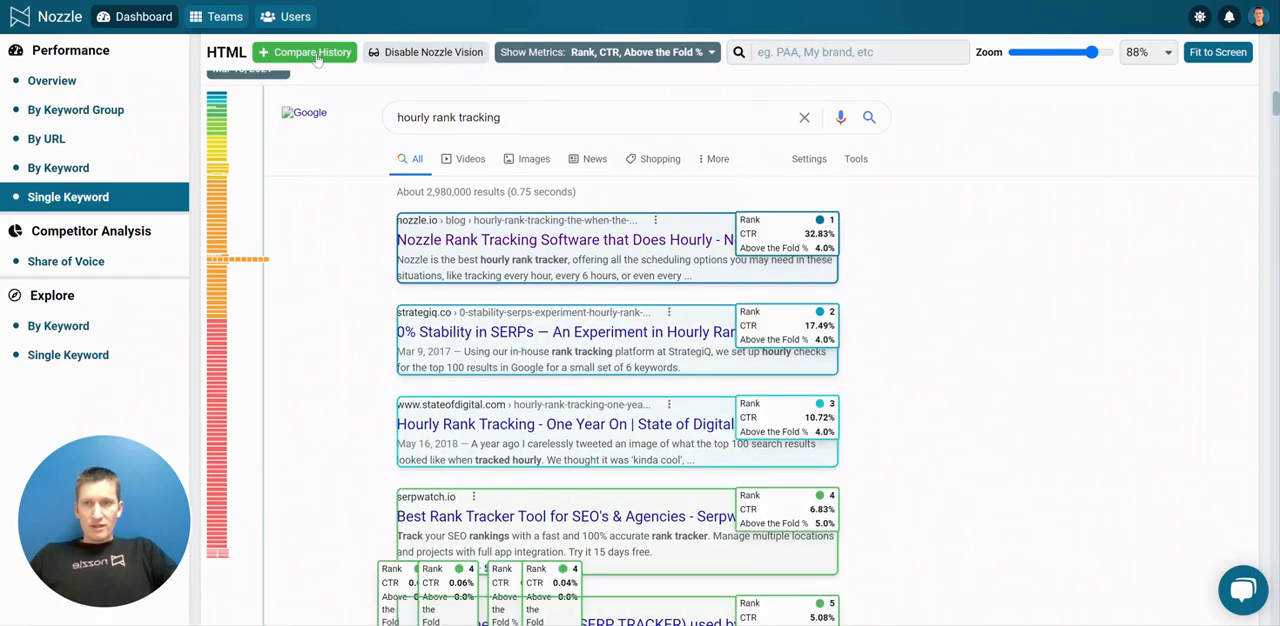
# Step: Compare history with the left panel set to Mar 3, 2021 beside Mar 10, 2021, shrinking the pages to fit
pyautogui.click(312, 52)
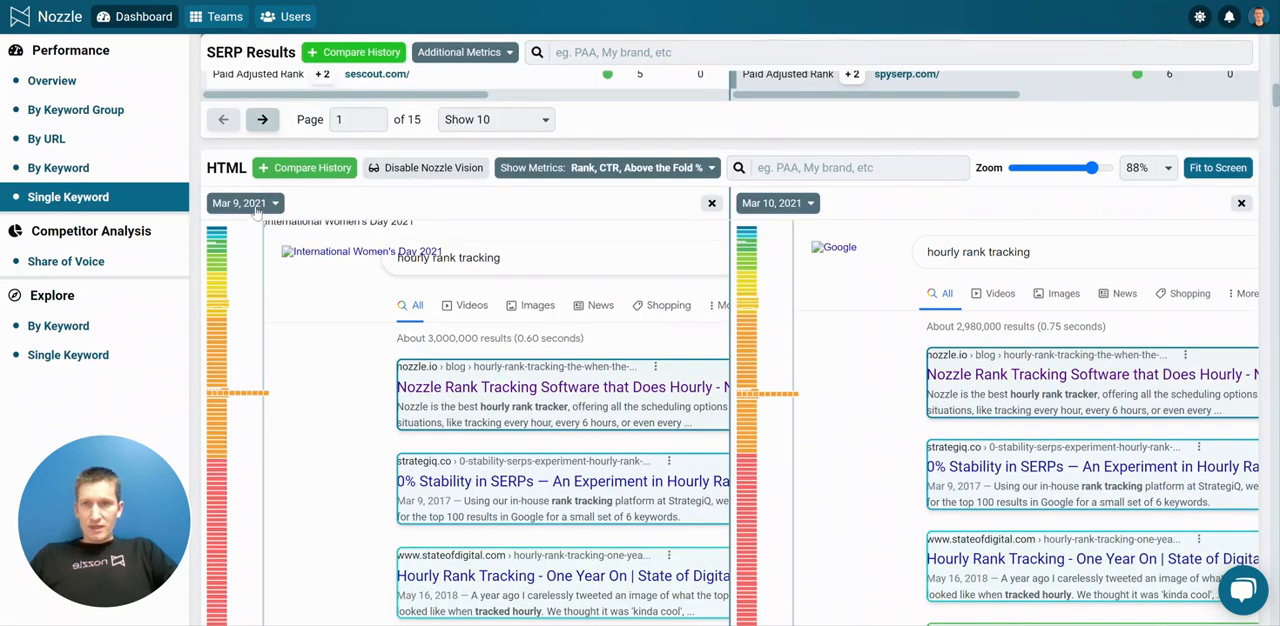
pyautogui.click(244, 204)
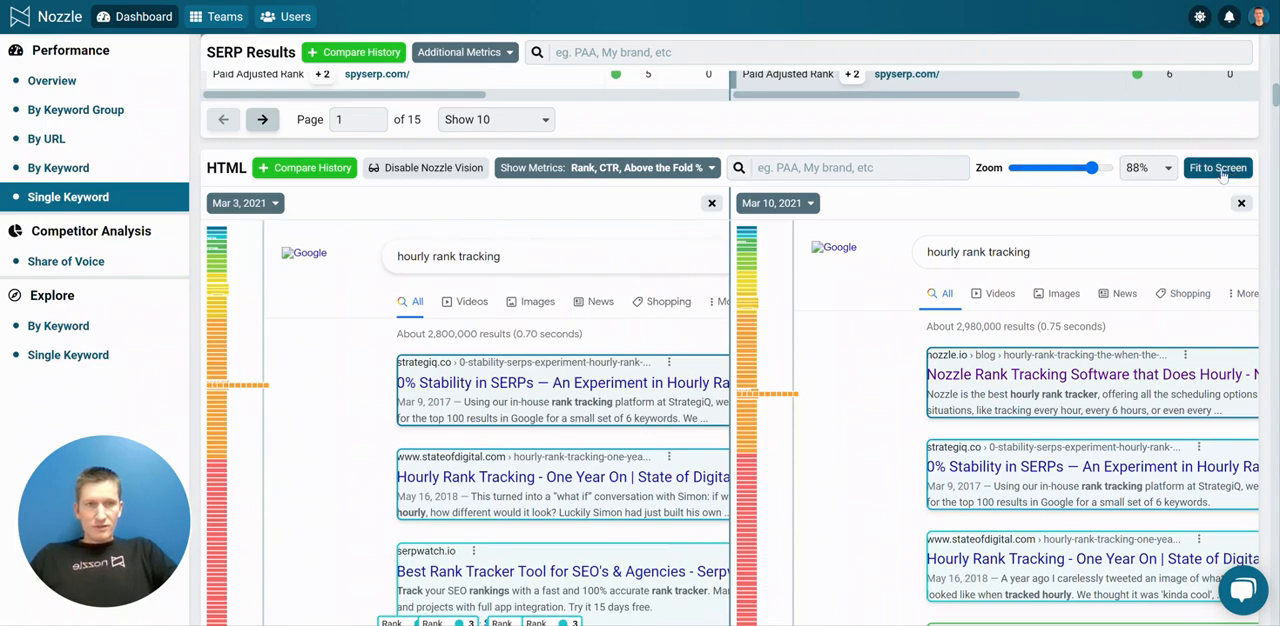
pyautogui.moveTo(1094, 168); pyautogui.dragTo(1076, 168)
pyautogui.write('nozzle')
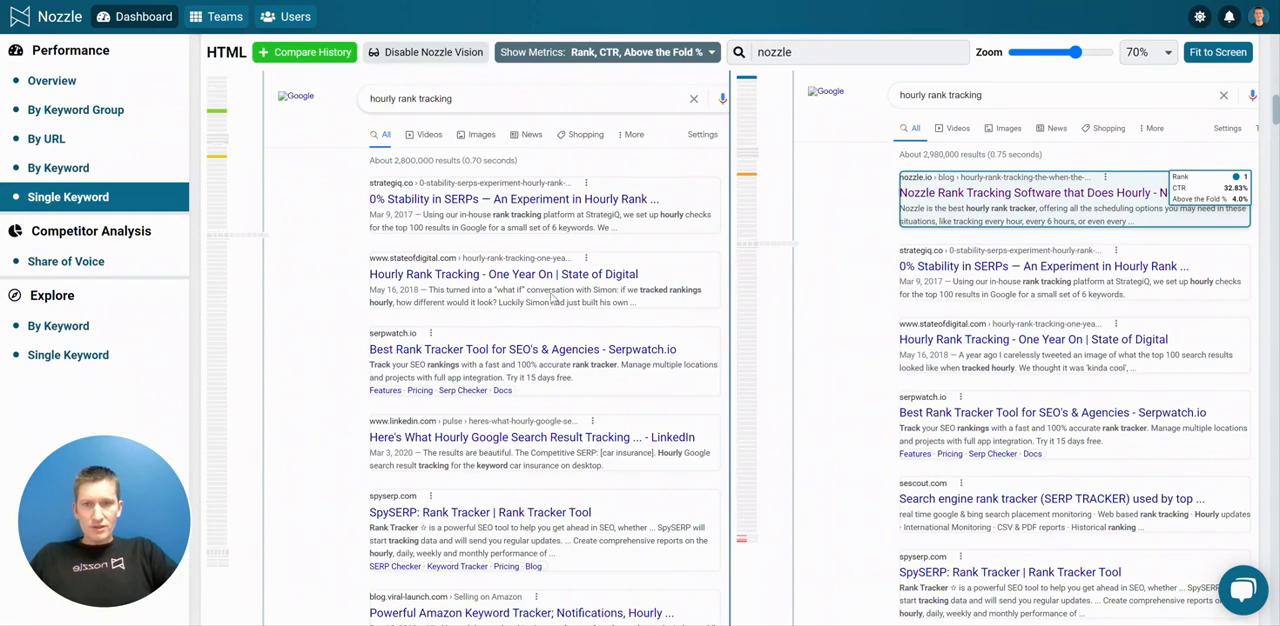
# Step: Scroll down through the nozzle-filtered Mar 3 and Mar 10 results pages
pyautogui.scroll(-3)
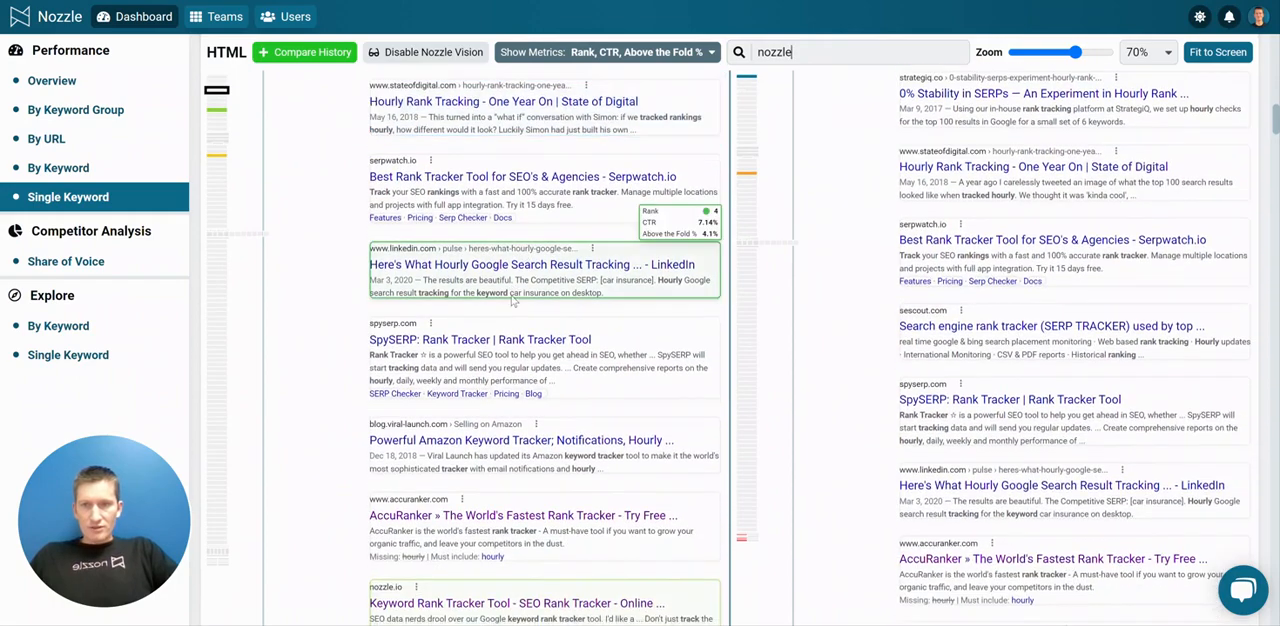
pyautogui.scroll(-3)
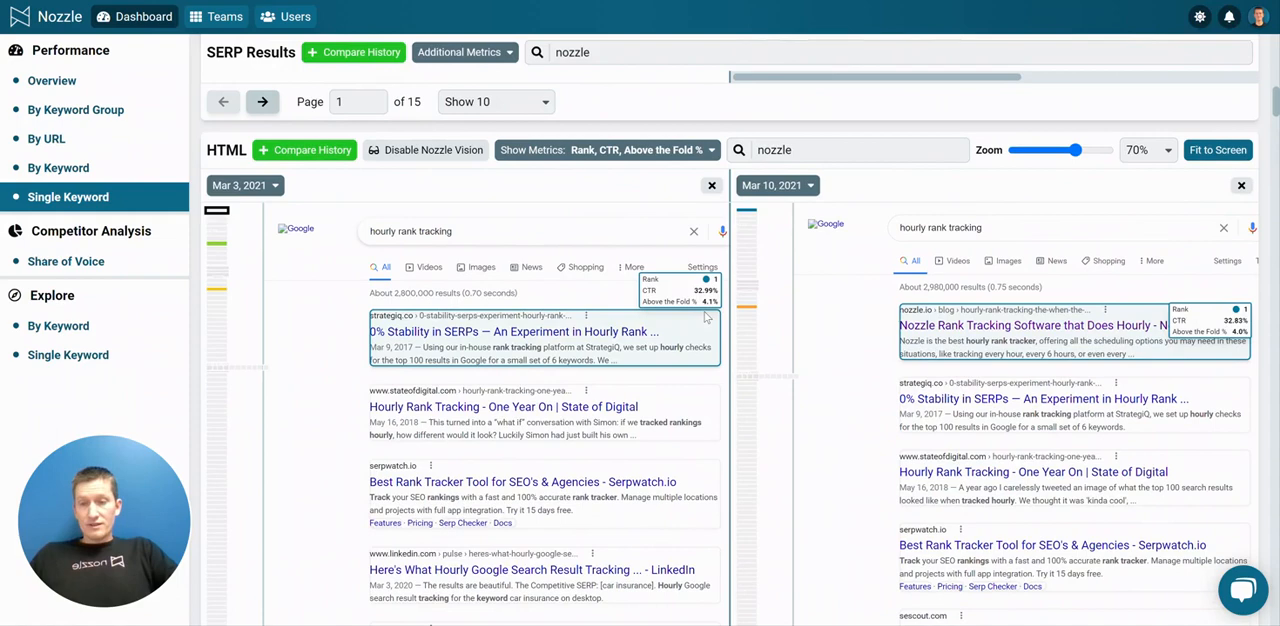
pyautogui.moveTo(358, 224)
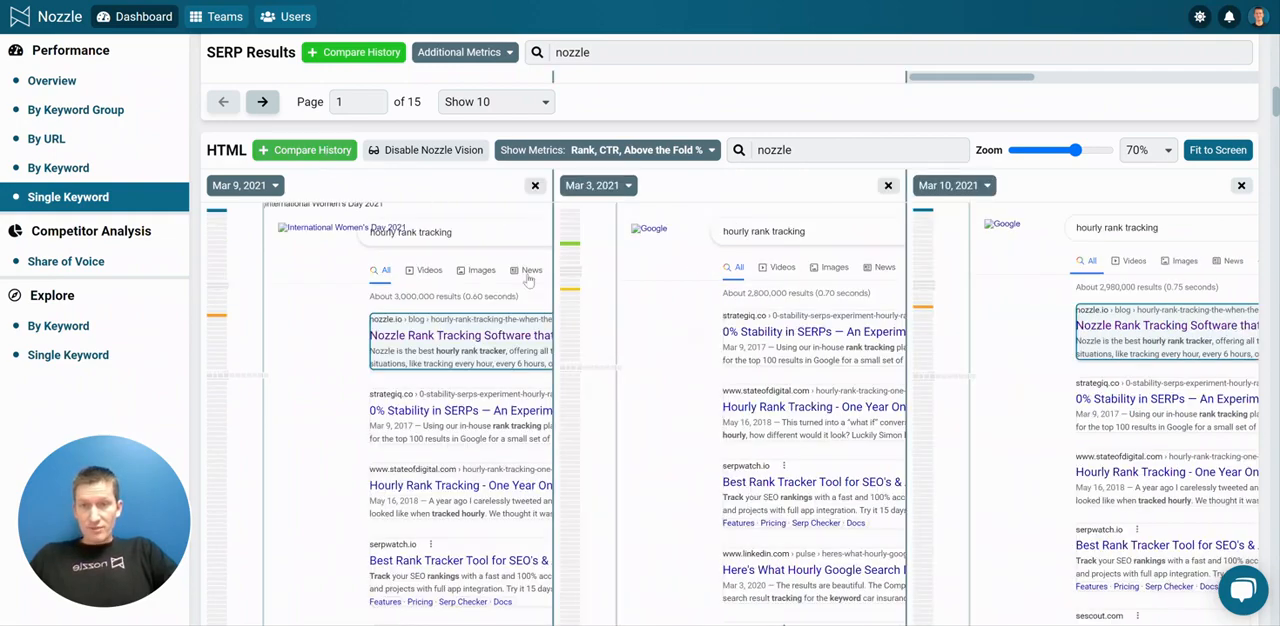
pyautogui.moveTo(370, 174)
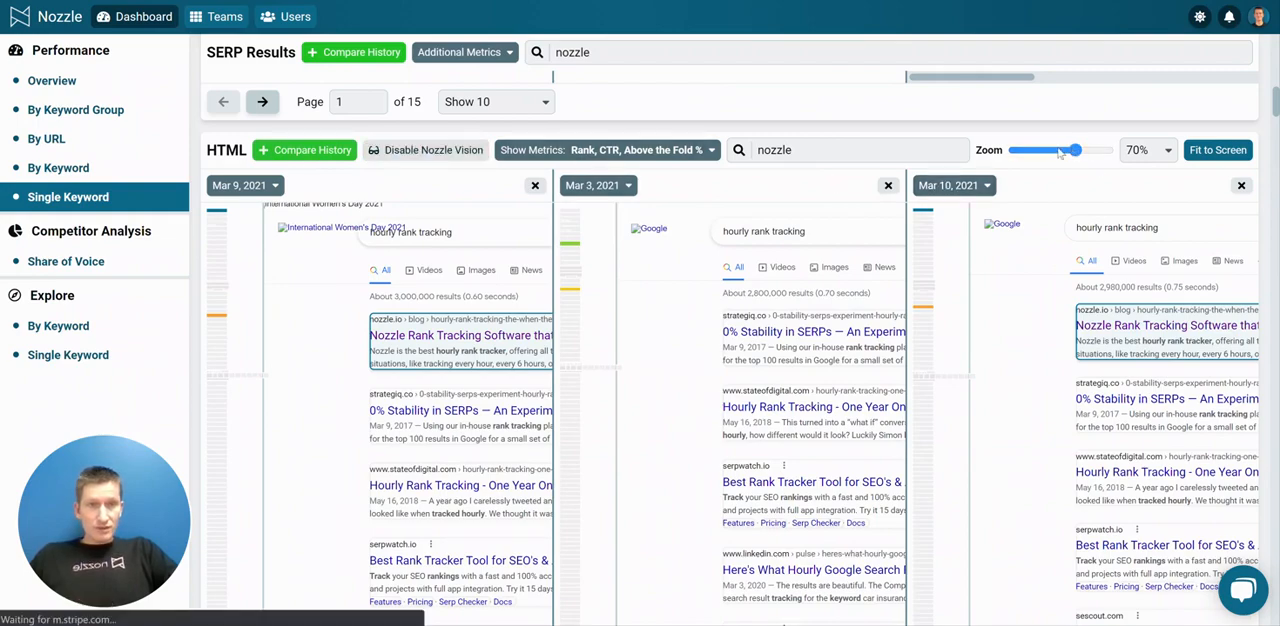
# Step: Reduce the zoom so the Mar 9, Mar 3 and Mar 10, 2021 panels all fit side by side
pyautogui.moveTo(1076, 150); pyautogui.dragTo(1056, 150)
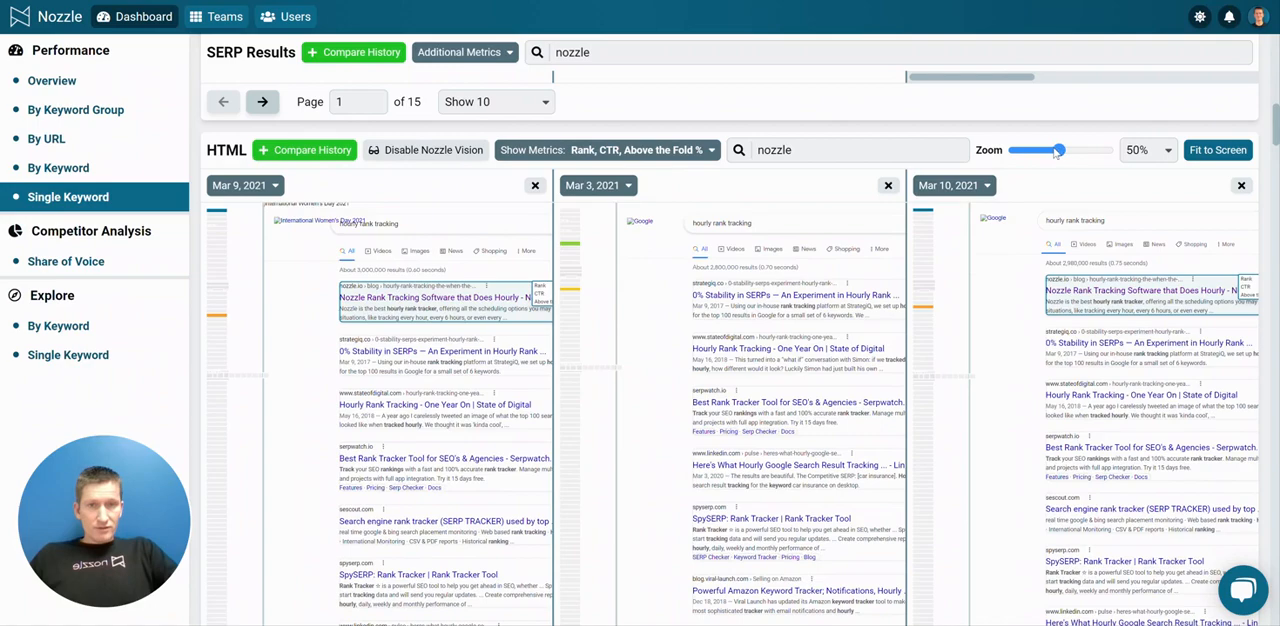
pyautogui.moveTo(1056, 150); pyautogui.dragTo(1036, 150)
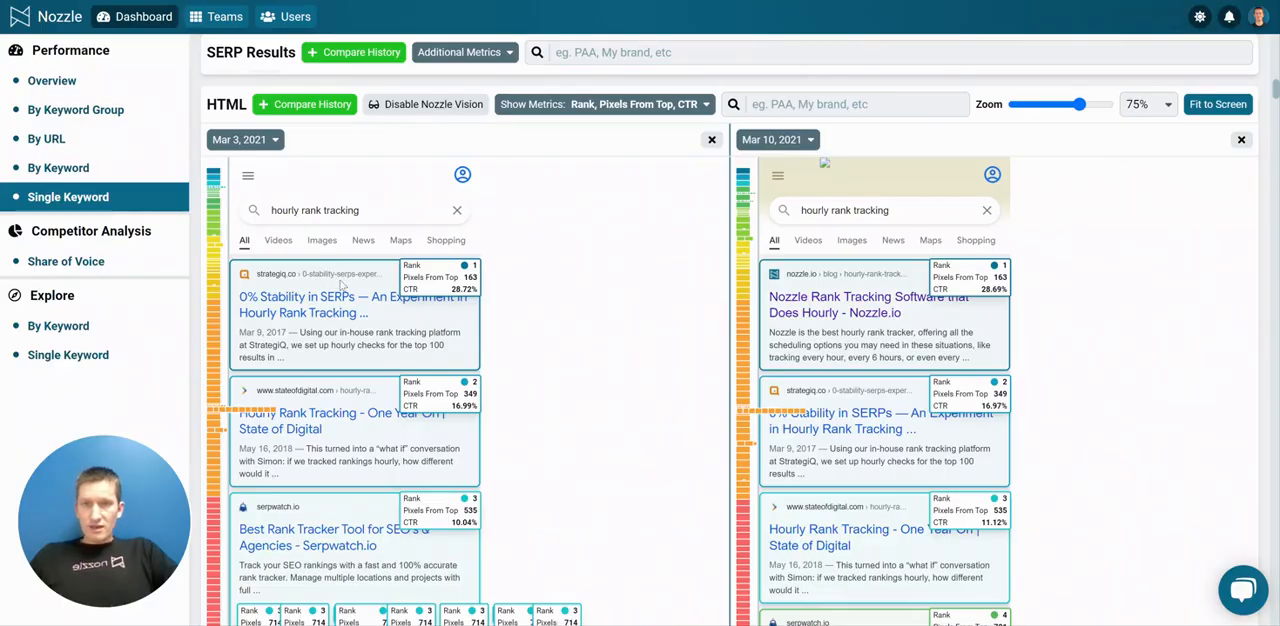
pyautogui.moveTo(620, 232)
pyautogui.write('nozzle')
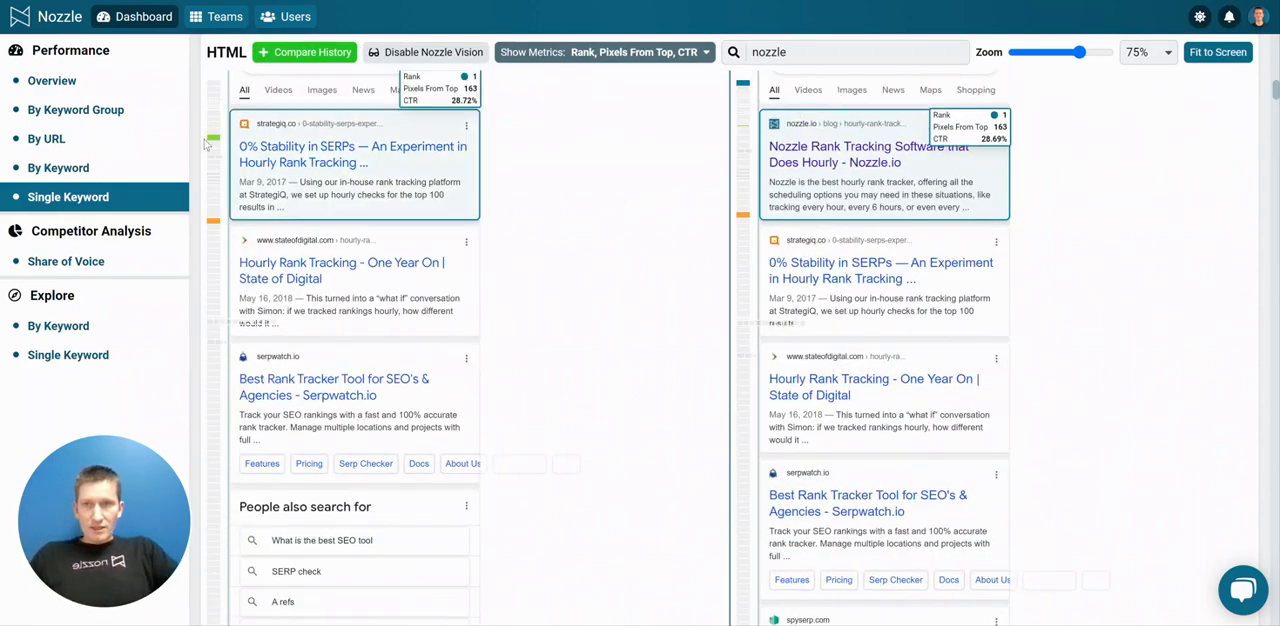
# Step: Scroll down through both mobile results panels to find the highlighted nozzle.io listings
pyautogui.scroll(-3)
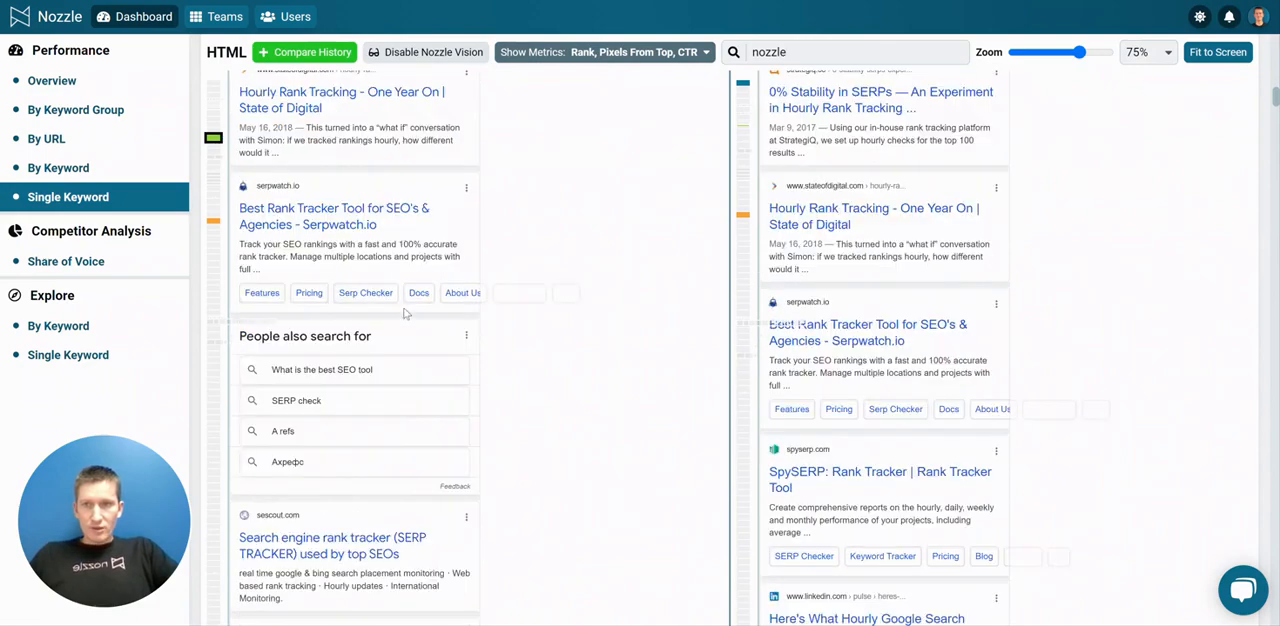
pyautogui.scroll(-3)
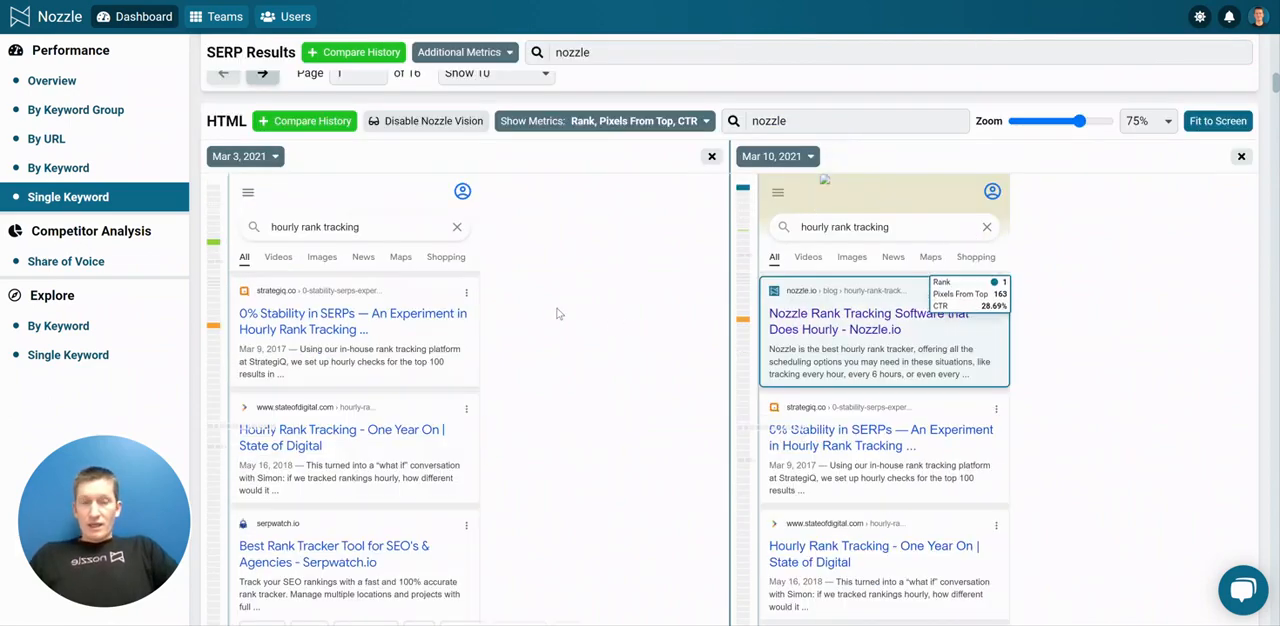
pyautogui.moveTo(572, 256)
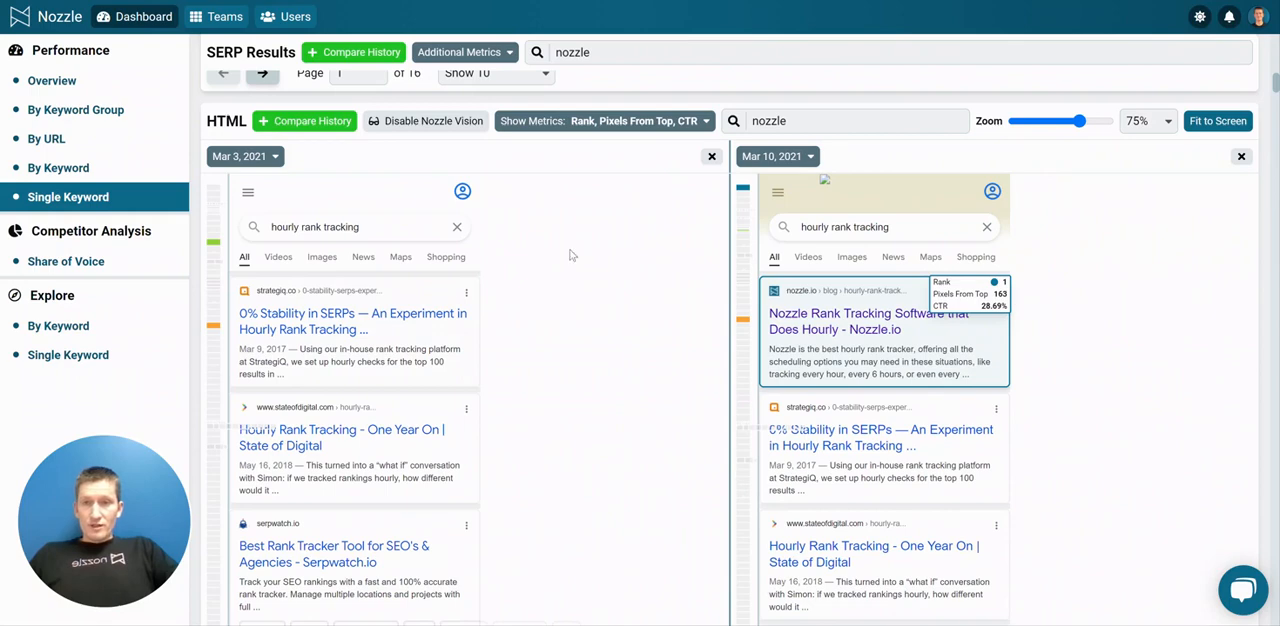
pyautogui.moveTo(376, 350)
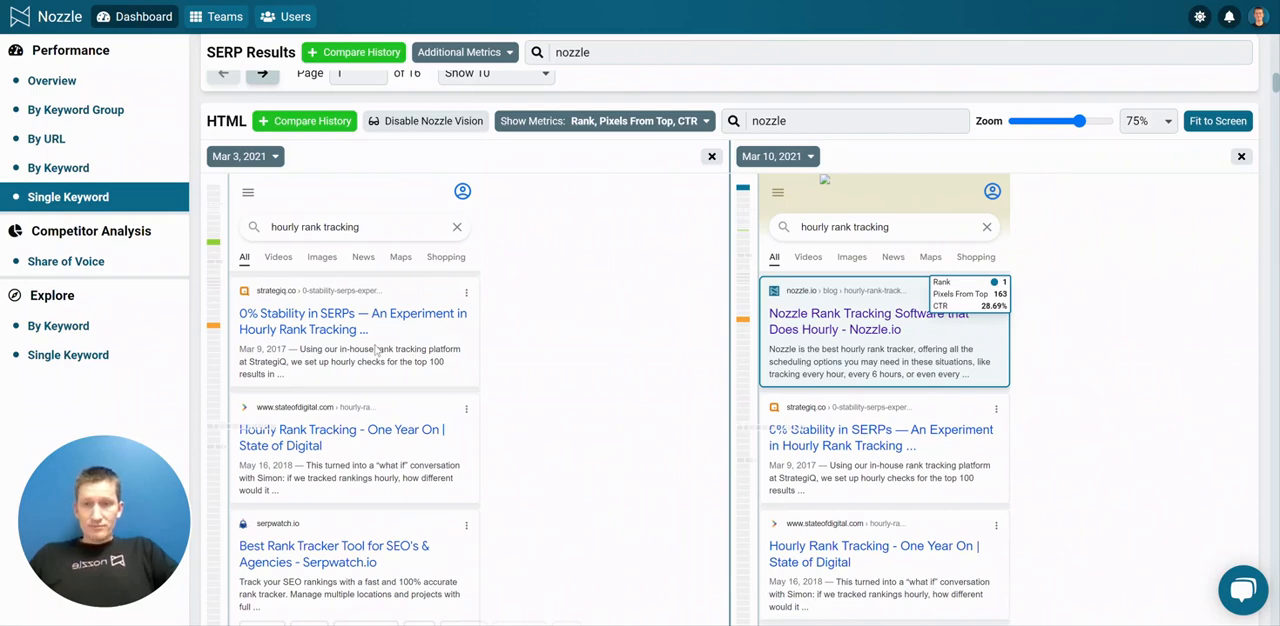